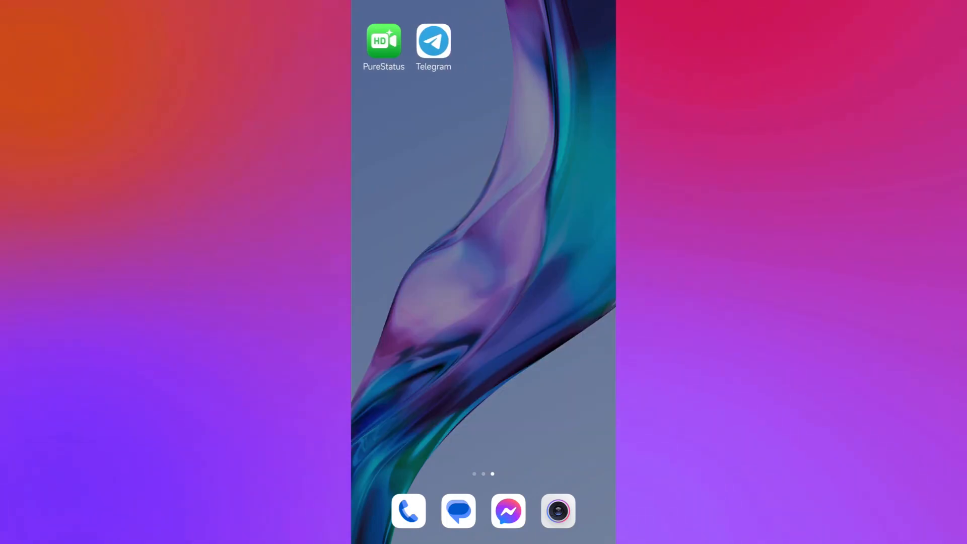
# Launch Telegram and bring up its side menu with account options.
pyautogui.click(434, 40)
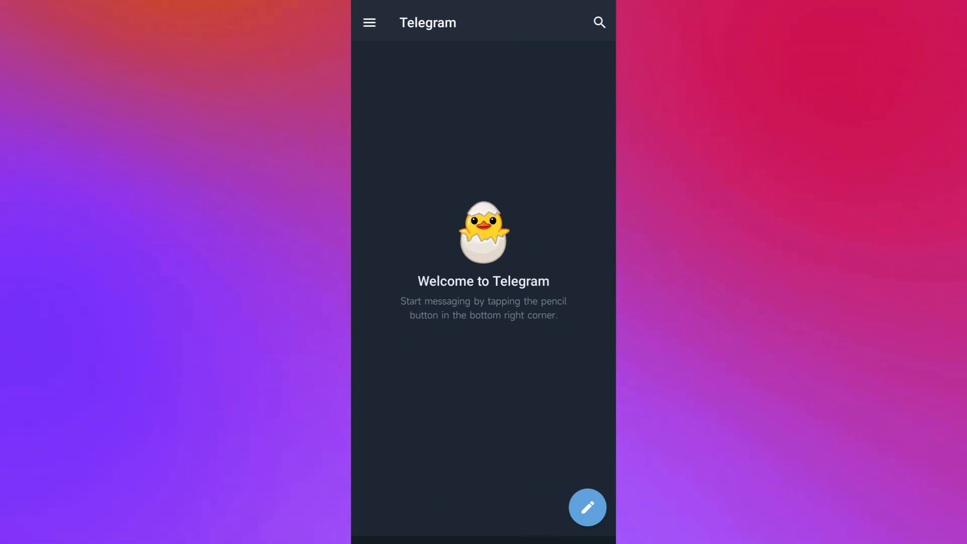
pyautogui.click(369, 22)
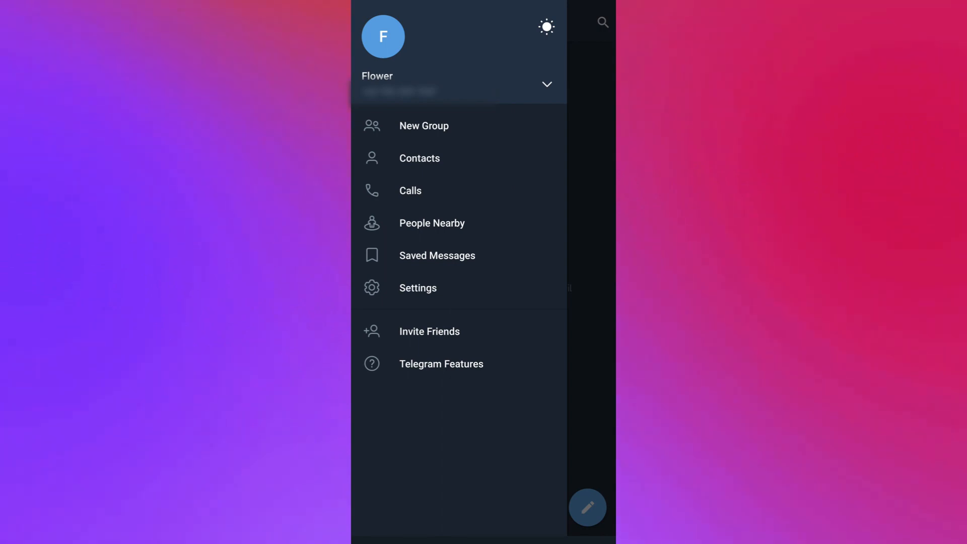
# Create a new group named 'Demo' without adding any contacts.
pyautogui.click(423, 125)
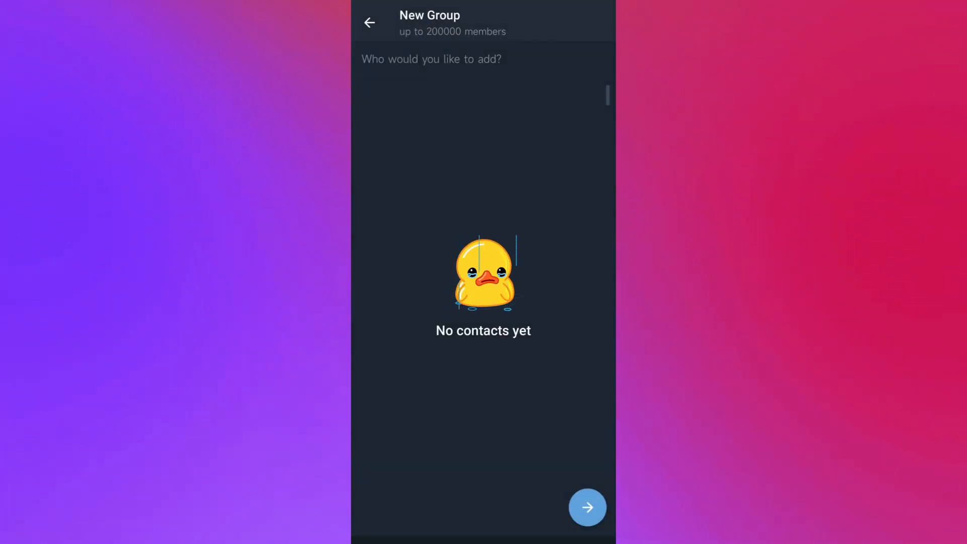
pyautogui.click(588, 507)
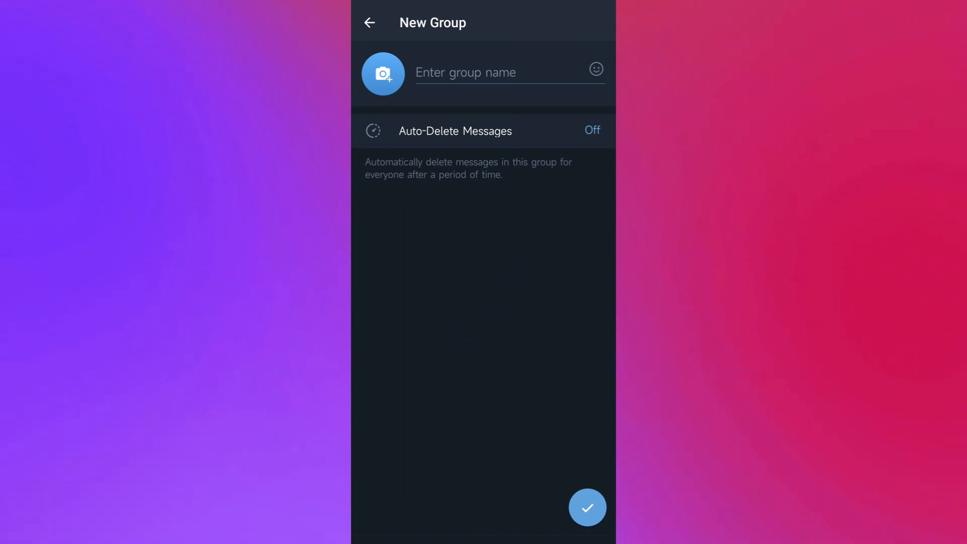
pyautogui.click(489, 73)
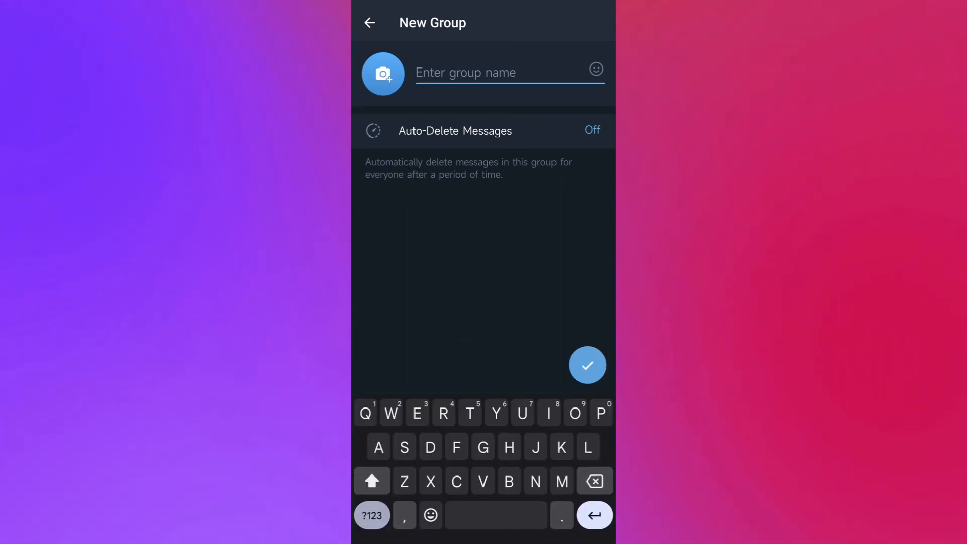
pyautogui.write('Demo')
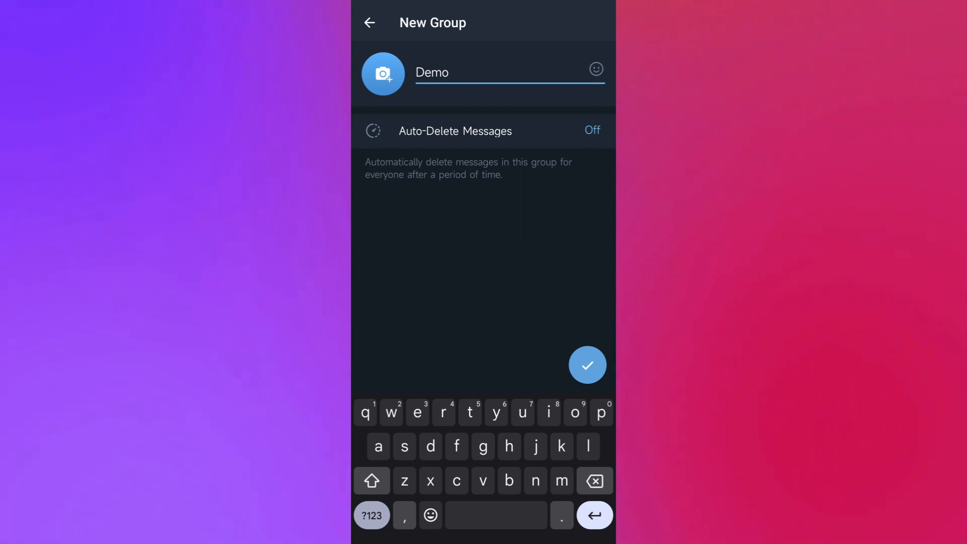
pyautogui.click(586, 364)
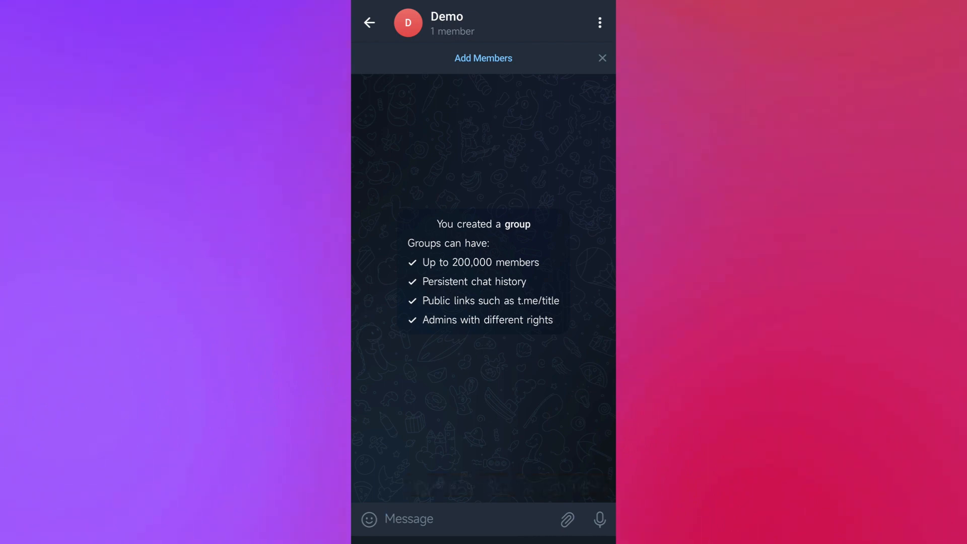
# Leave the Demo group chat back to the chat list.
pyautogui.click(484, 59)
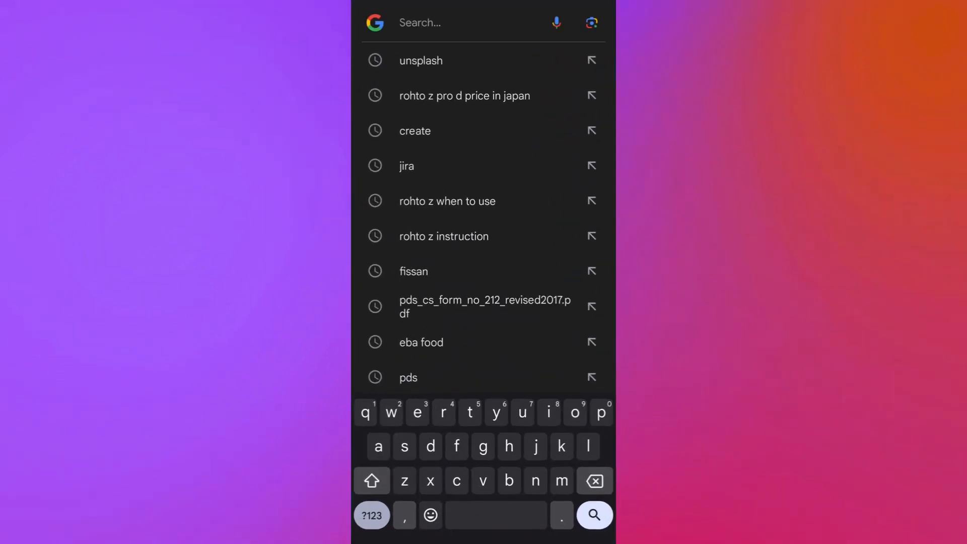
pyautogui.click(432, 22)
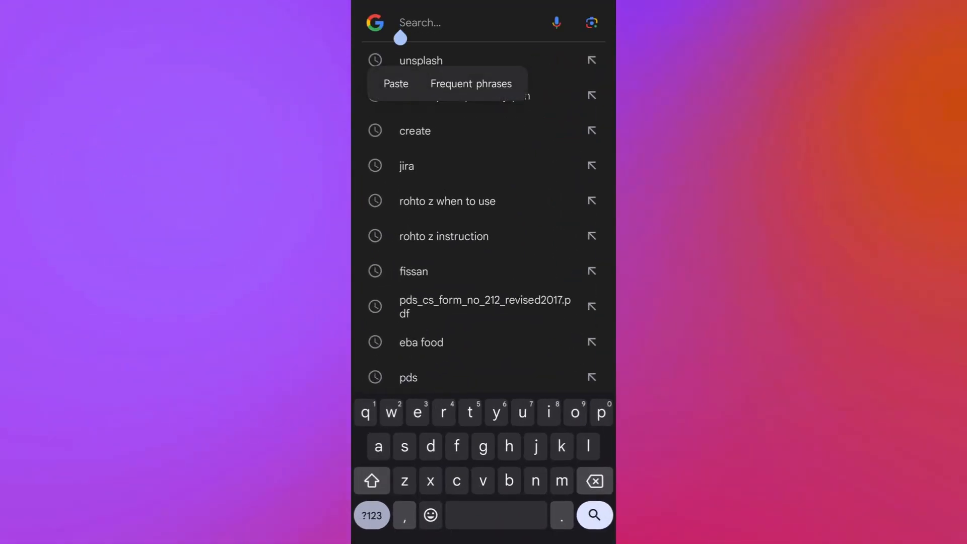
pyautogui.click(395, 83)
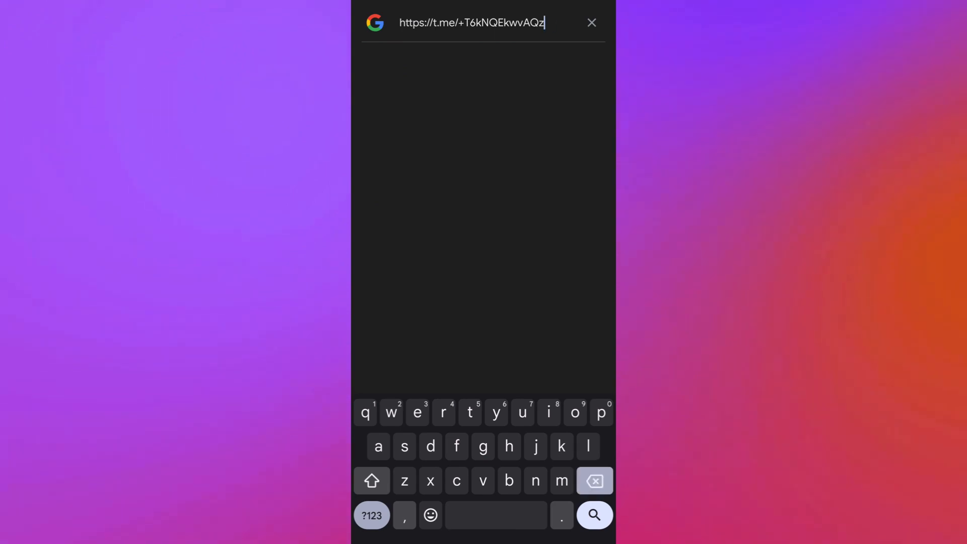
pyautogui.press('Backspace')
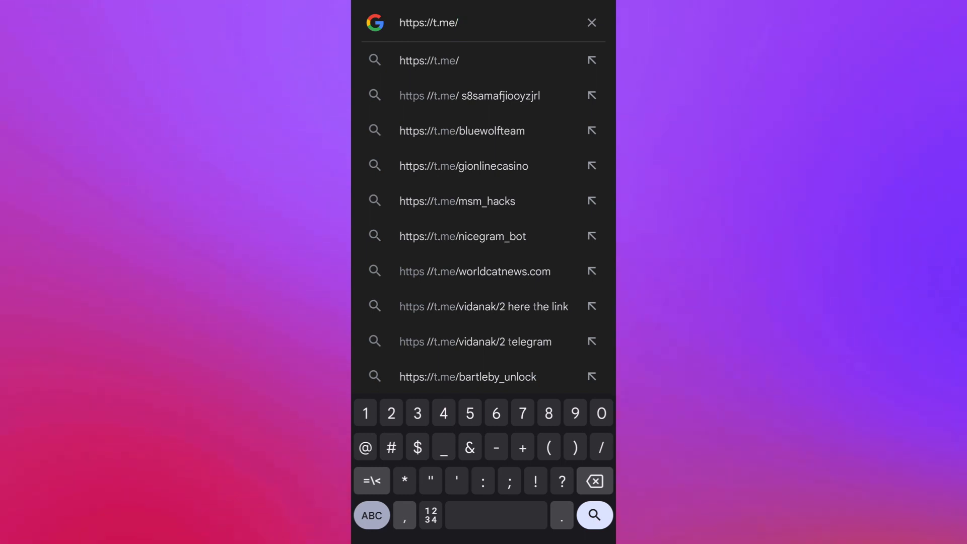
# Open the GI ONLINE CASINO channel from the t.me/gionlinecasino suggestion.
pyautogui.click(464, 166)
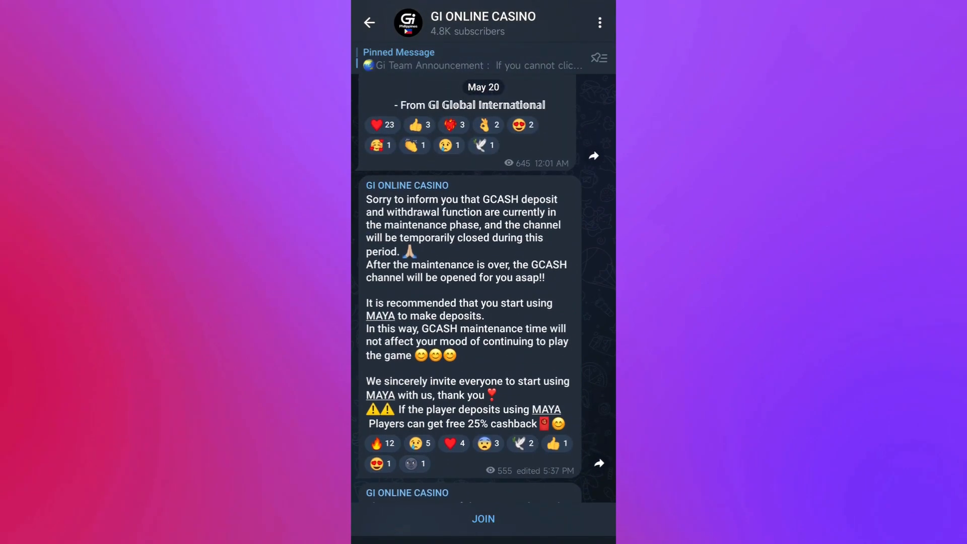
# Scroll through the GI ONLINE CASINO channel preview showing its JOIN button.
pyautogui.scroll(-3)
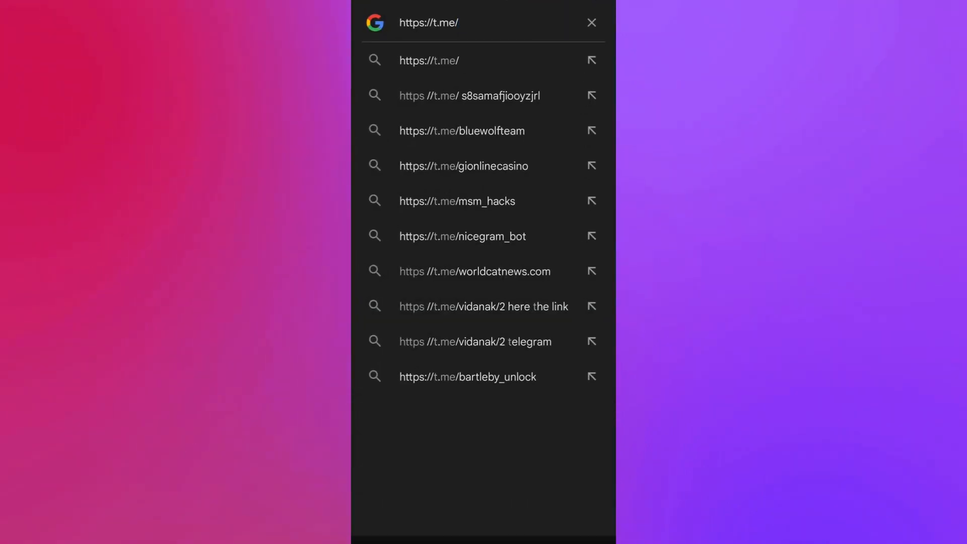
pyautogui.moveTo(454, 130)
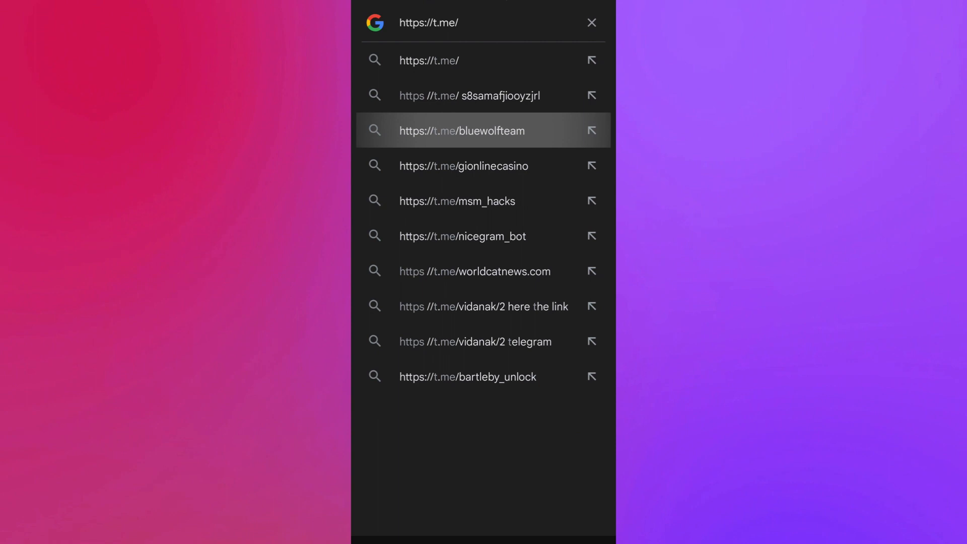
# Open the BLUEWOLF CH channel from the t.me/bluewolfteam suggestion.
pyautogui.click(462, 130)
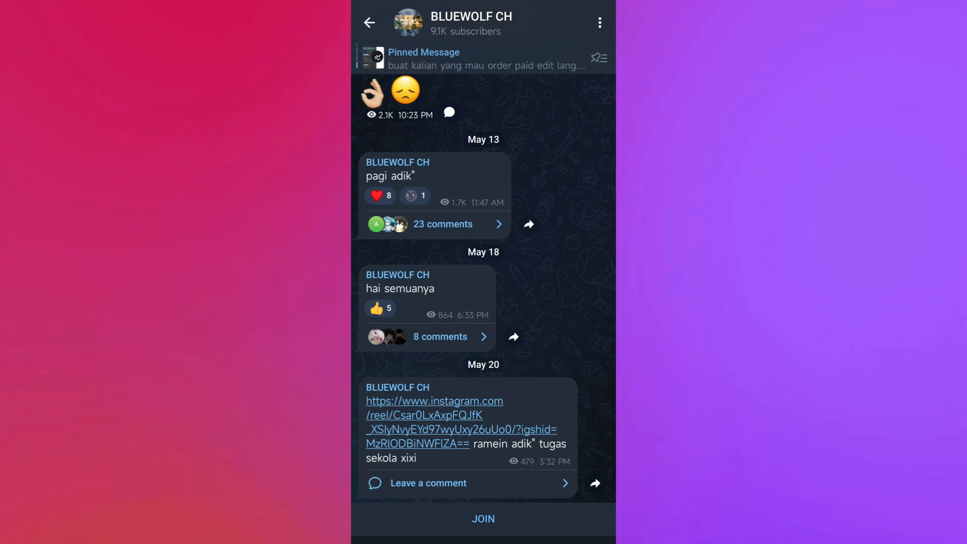
pyautogui.scroll(-3)
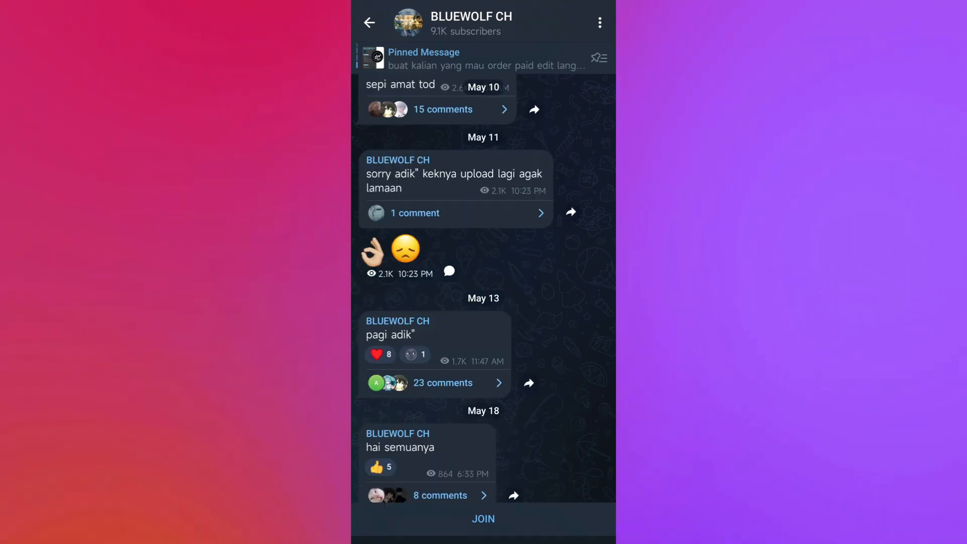
pyautogui.scroll(-3)
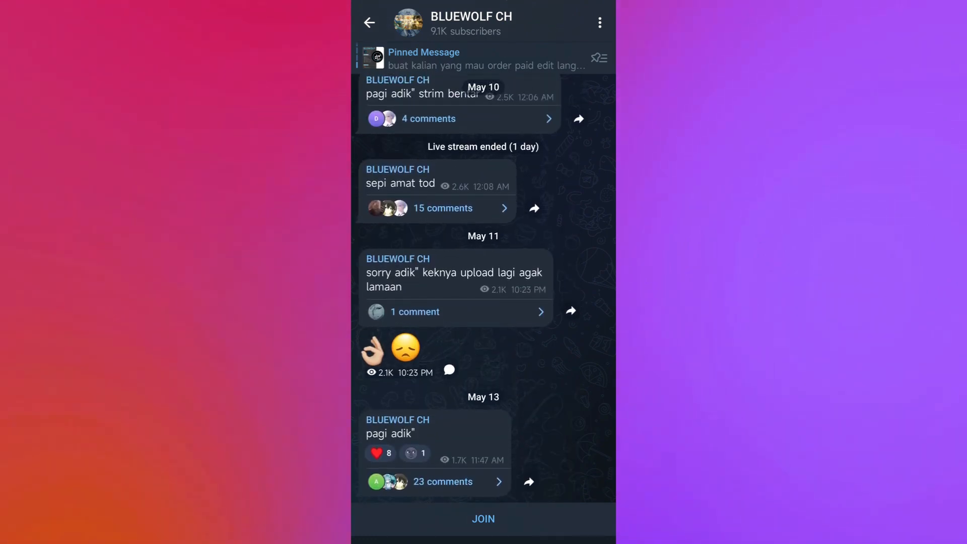
pyautogui.scroll(-3)
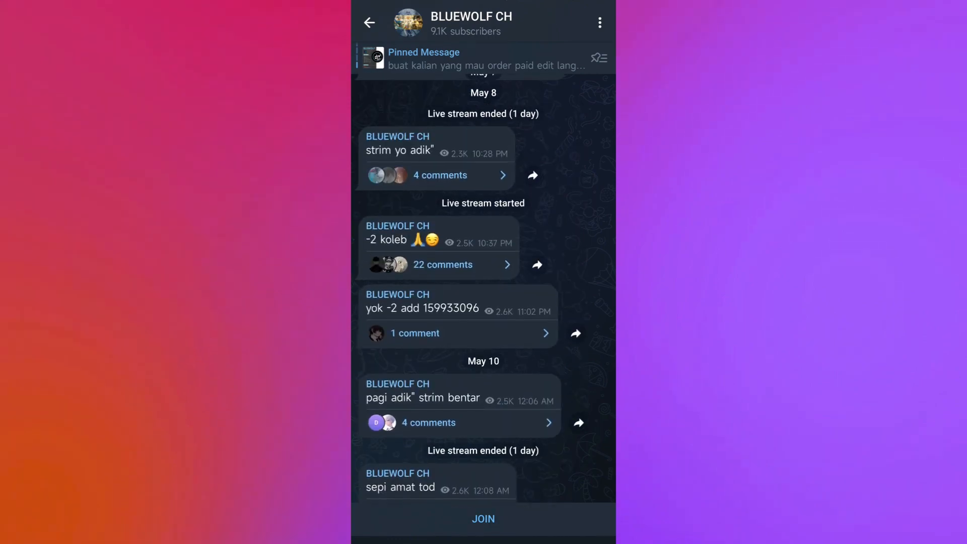